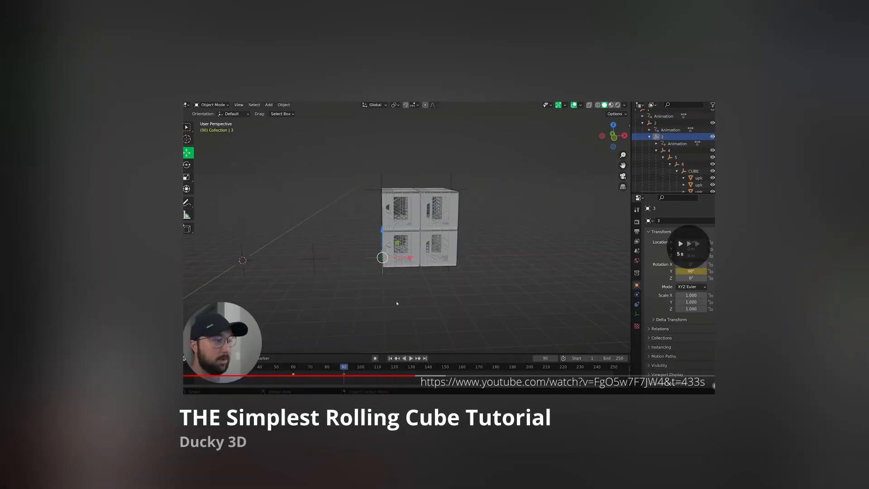
# Create a new Geometry Nodes tree on the selected cube.
pyautogui.click(404, 357)
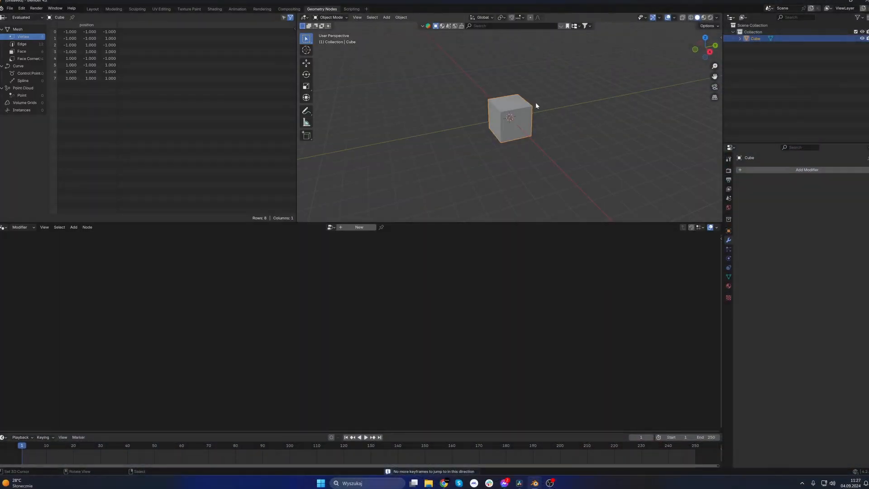
pyautogui.click(359, 227)
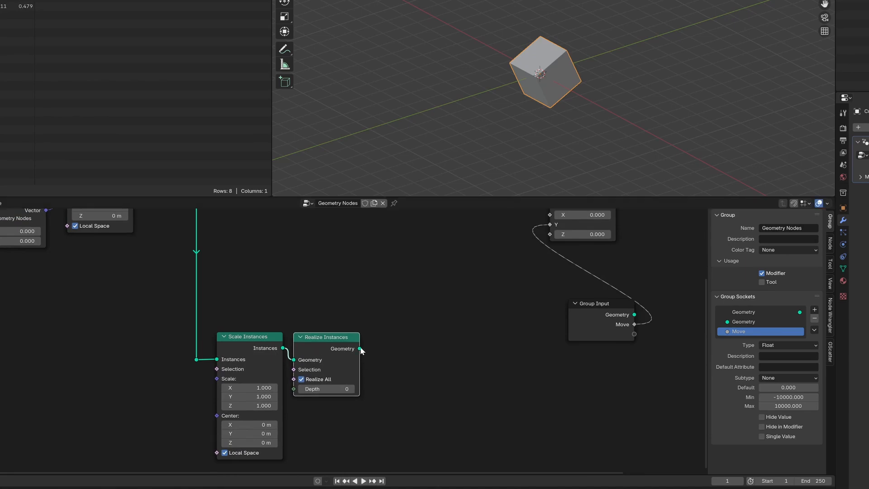
# Scroll the node editor to continue the chain past Realize Instances.
pyautogui.scroll(-3)
pyautogui.write('mesh to')
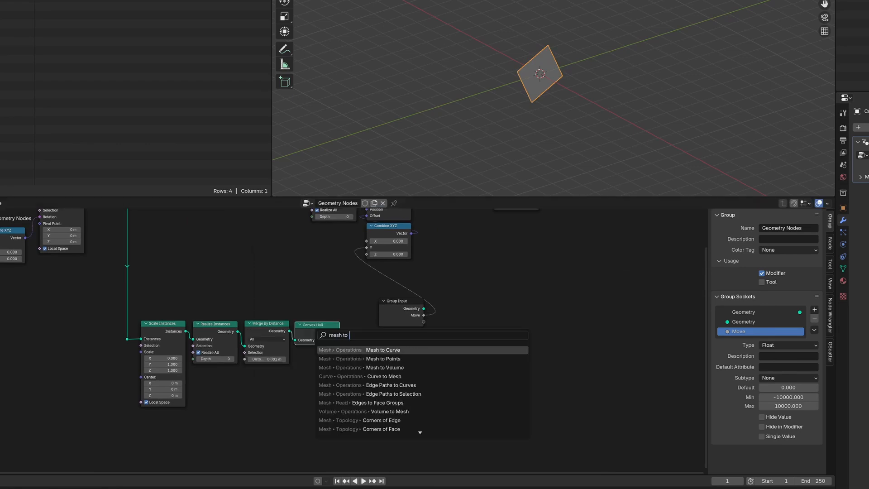
pyautogui.click(382, 350)
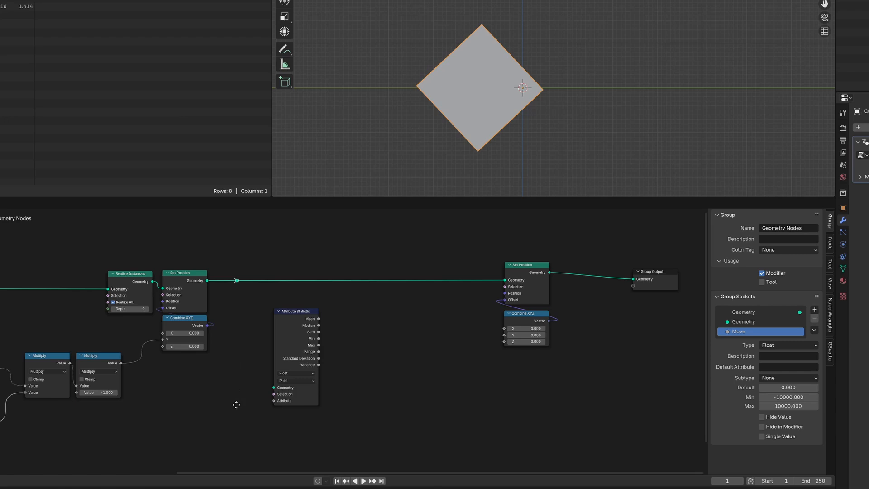
# Add a Position node to read point positions for Separate XYZ.
pyautogui.write('pos')
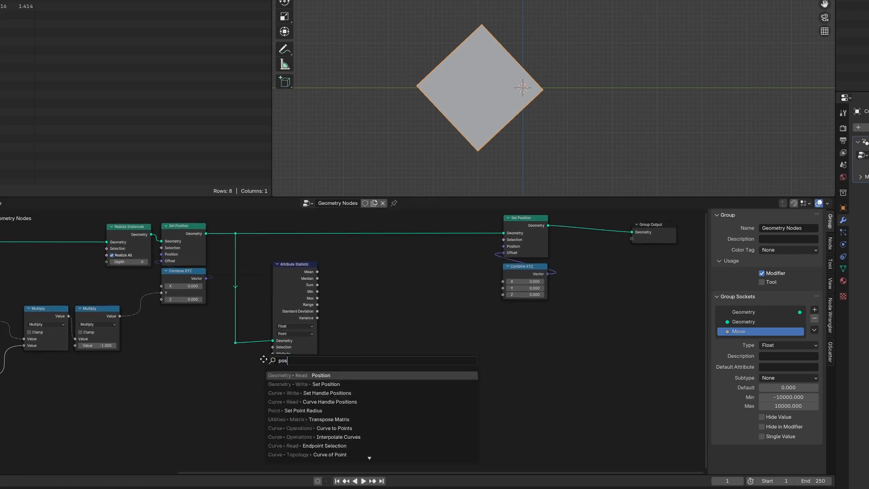
pyautogui.click(320, 375)
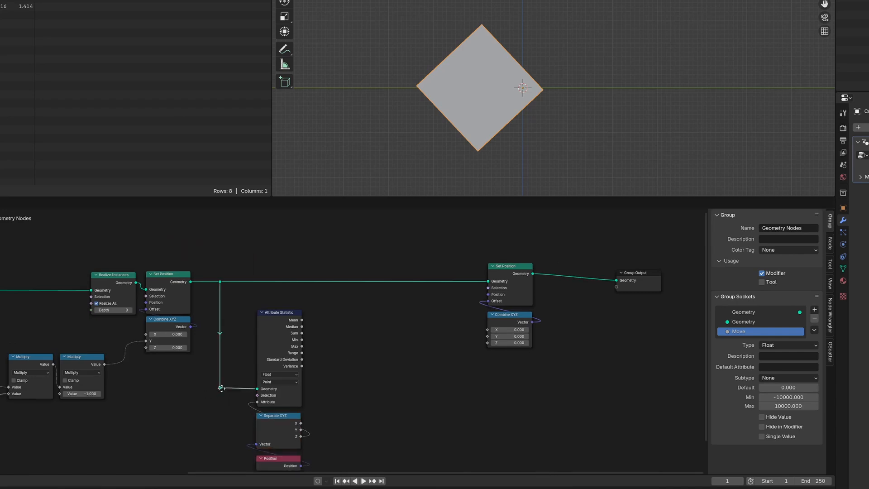
pyautogui.moveTo(299, 339)
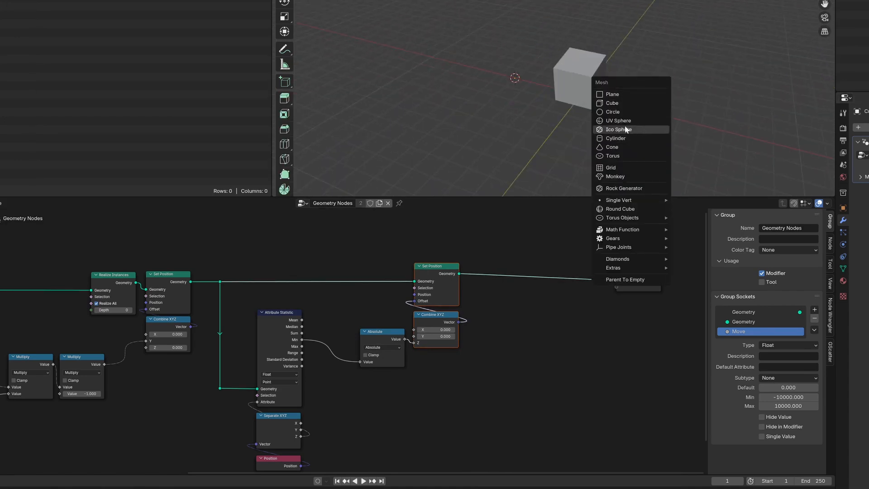
# Add a Monkey mesh beside the cube to test the rolling setup.
pyautogui.click(614, 176)
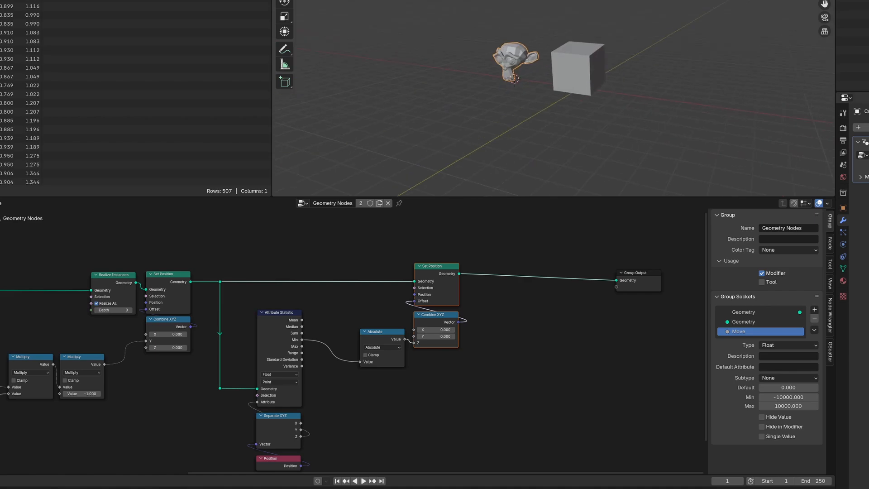